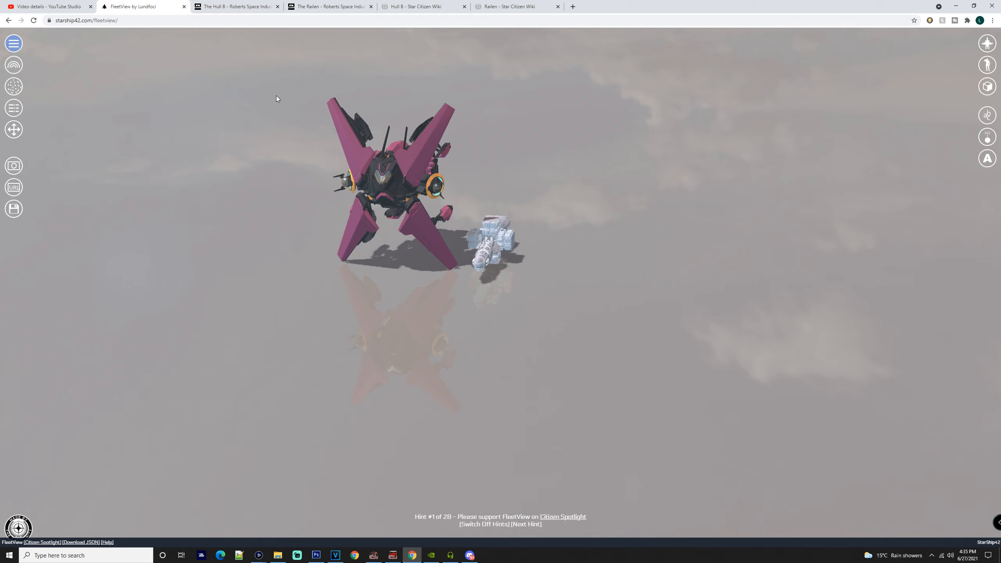
Advance the FleetView viewer hint, then switch to the Hull B Star Citizen Wiki article
click(526, 524)
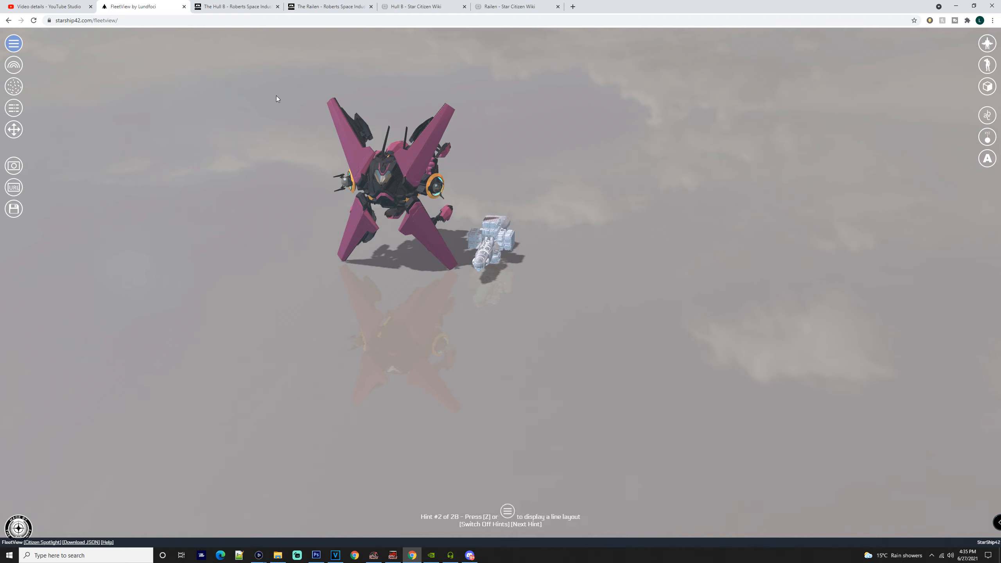
mouse_move(389, 32)
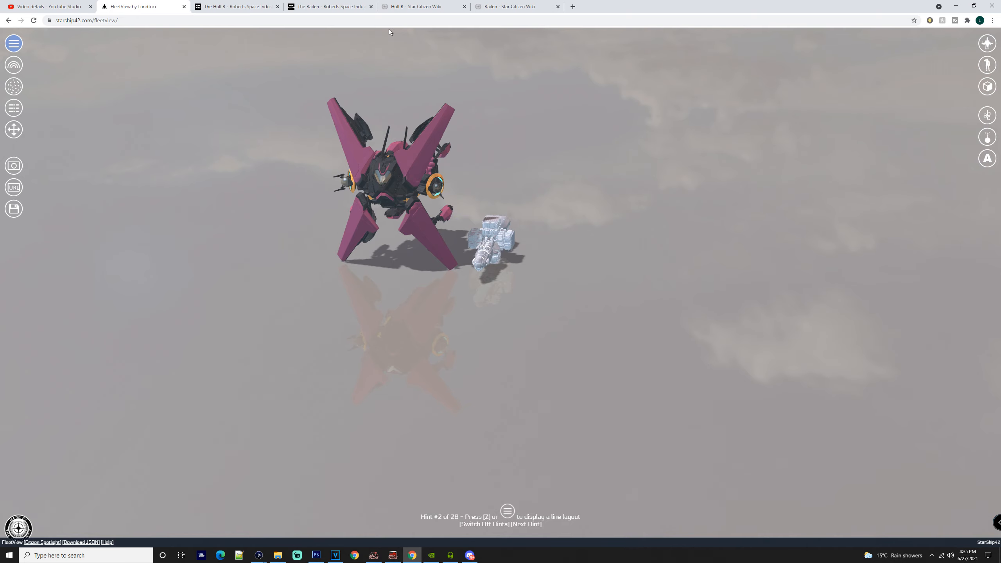
click(422, 6)
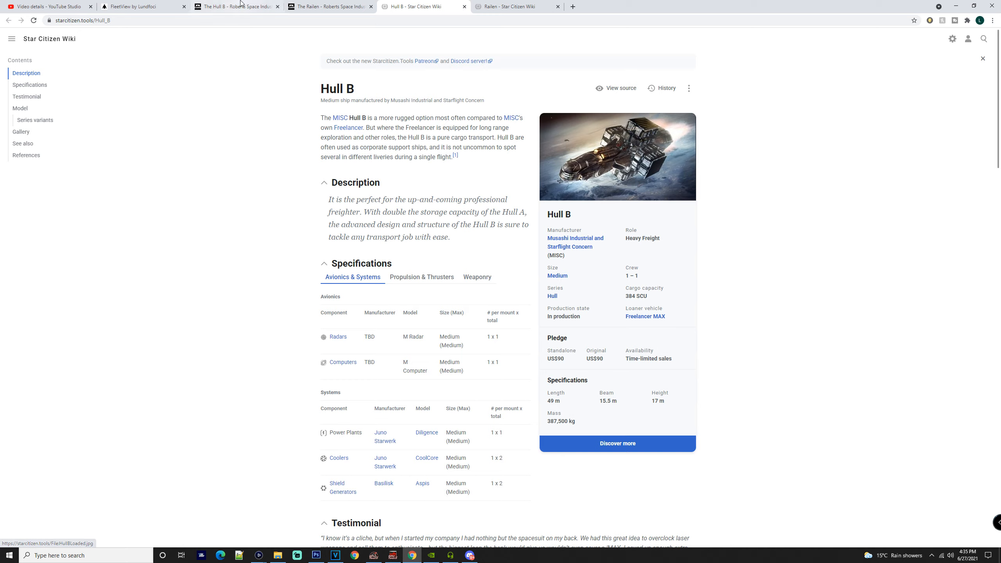
Show the Hull B RSI store page's media and technical overview with avionics, propulsion and weapons hardpoints
click(236, 6)
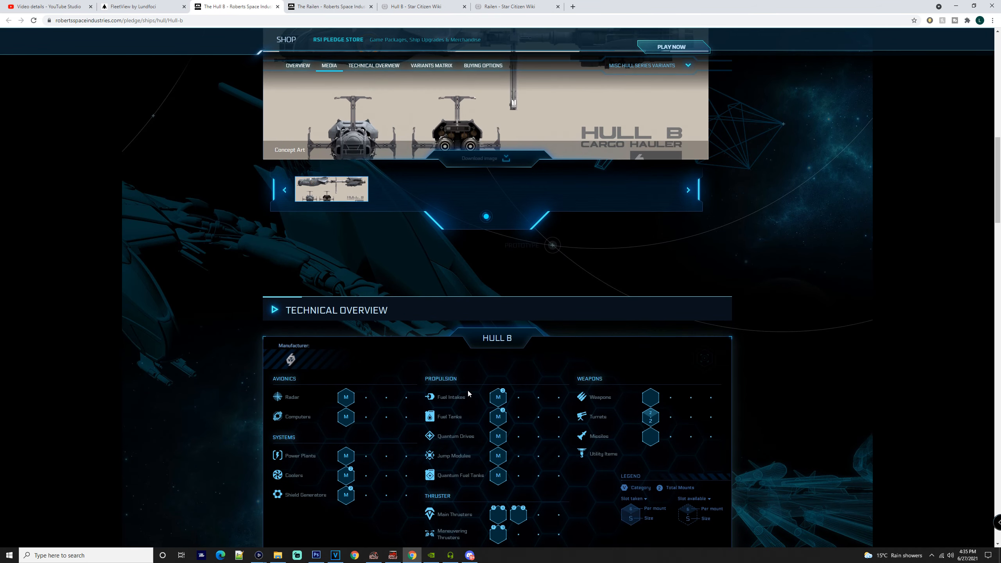
scroll(down, 3)
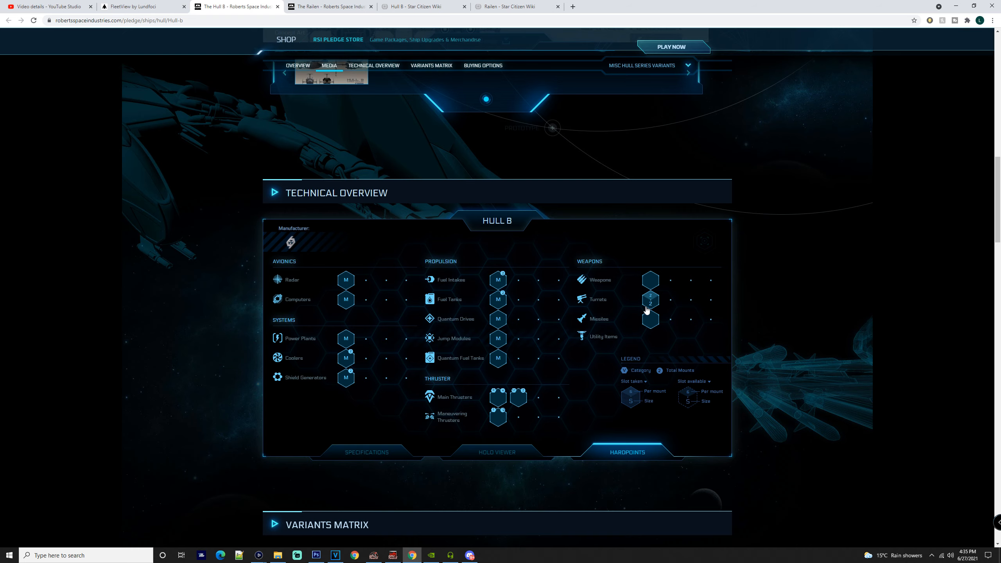
mouse_move(499, 304)
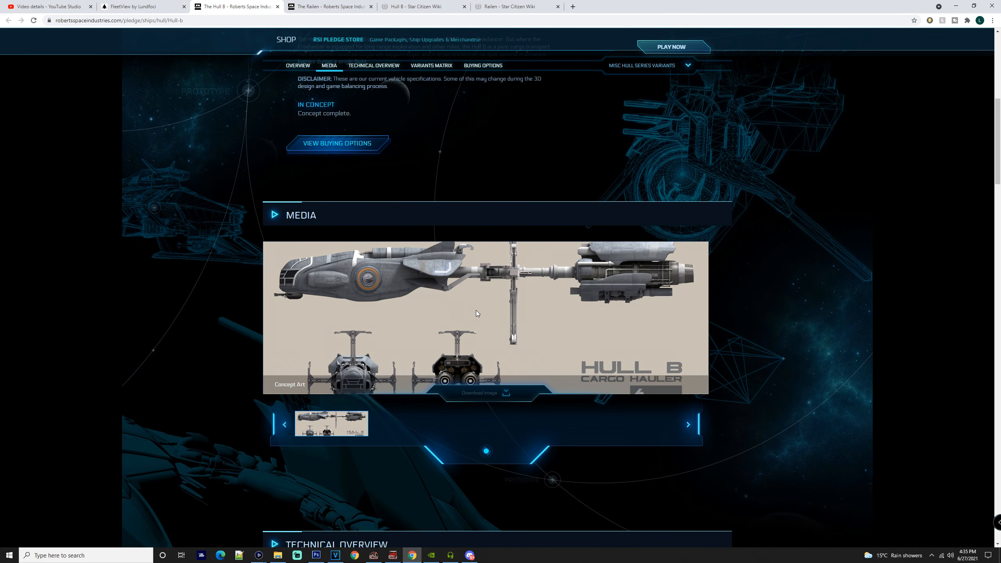
mouse_move(458, 288)
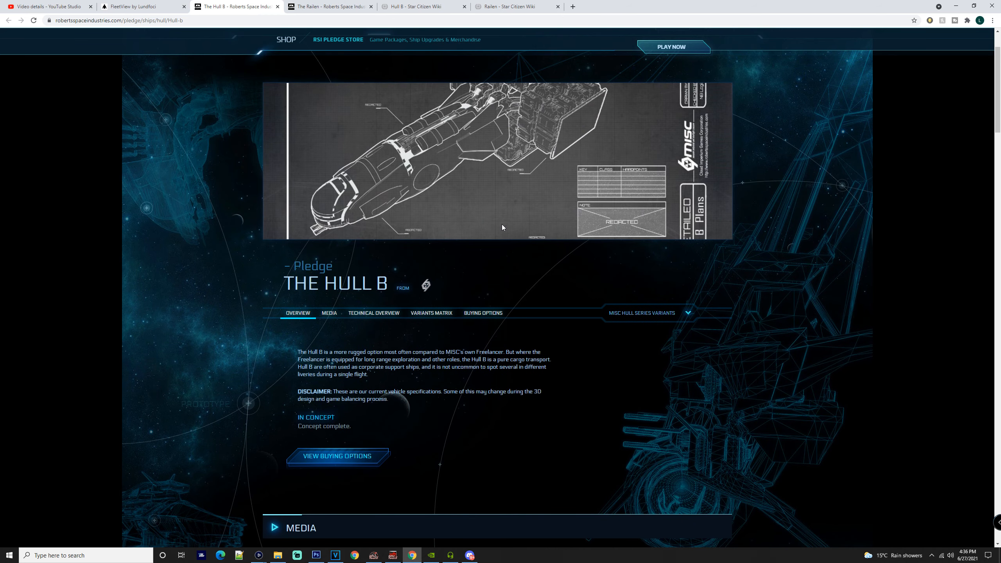
Browse the Railen store page's technical overview and media, then show its buying options with the $220 Warbond ship
click(330, 7)
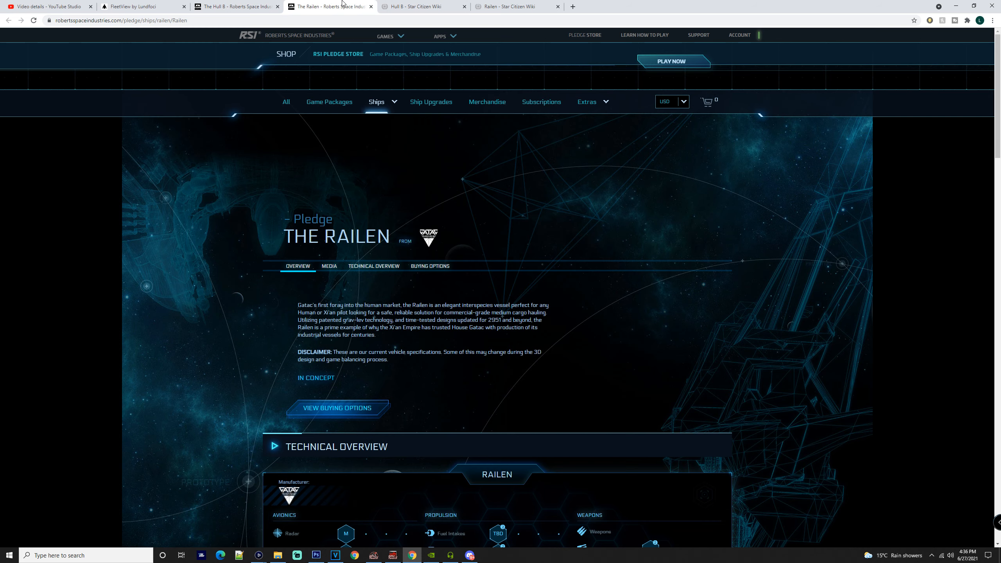
scroll(down, 3)
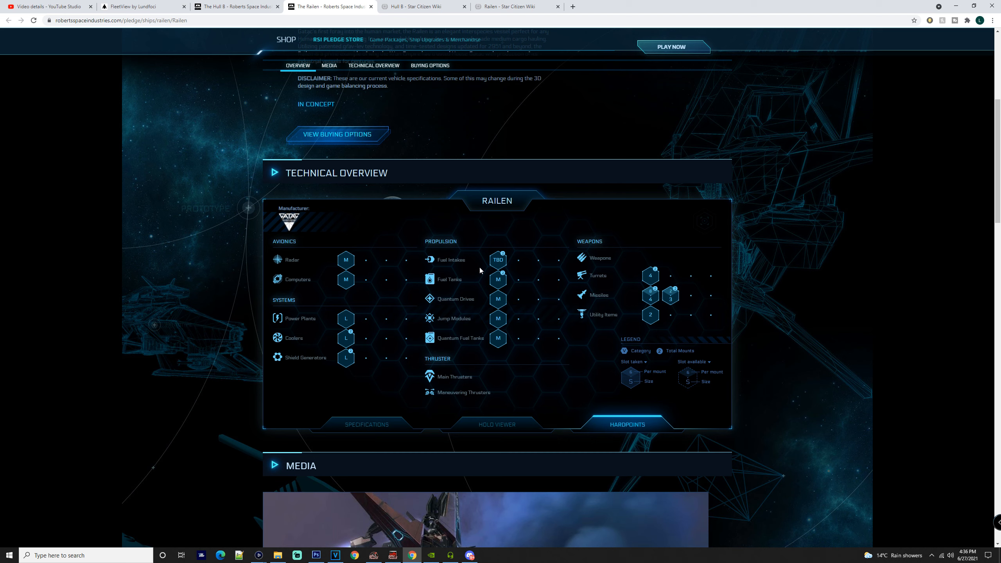
mouse_move(637, 337)
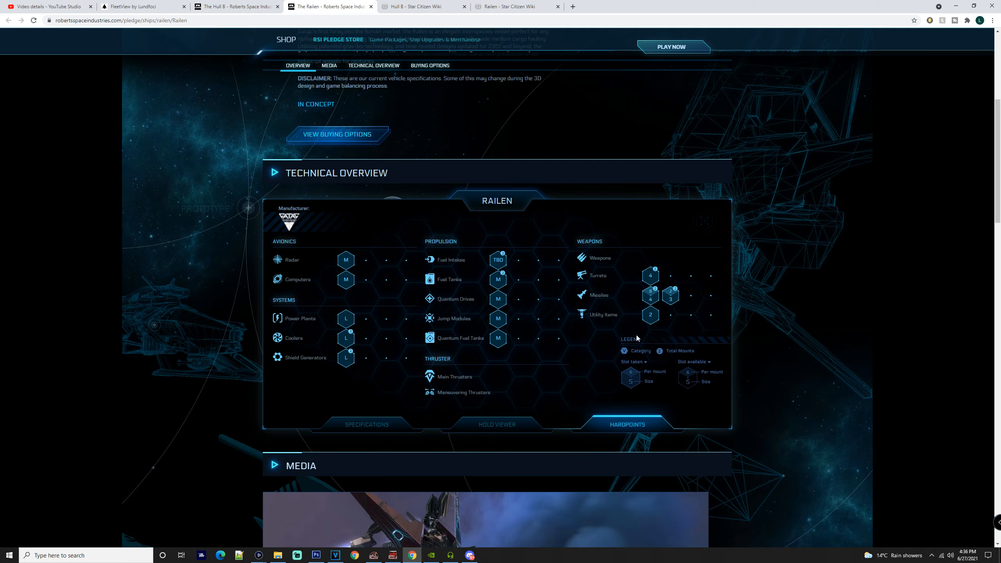
scroll(up, 3)
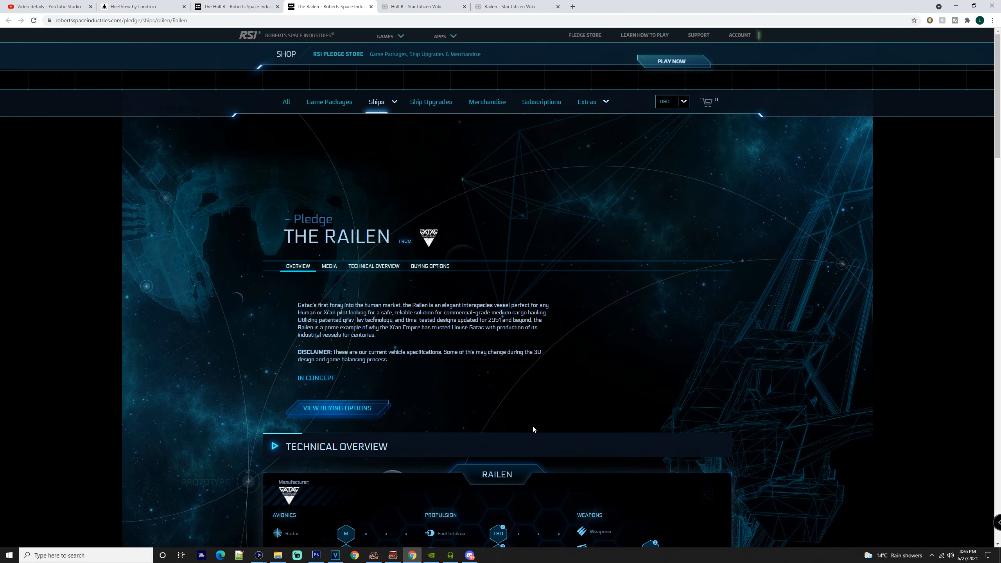
scroll(down, 3)
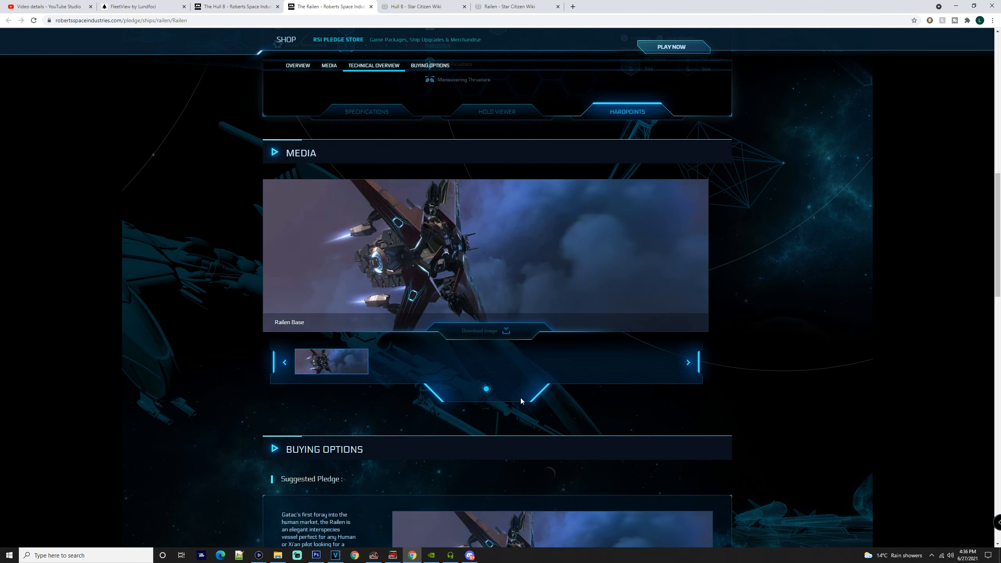
click(429, 65)
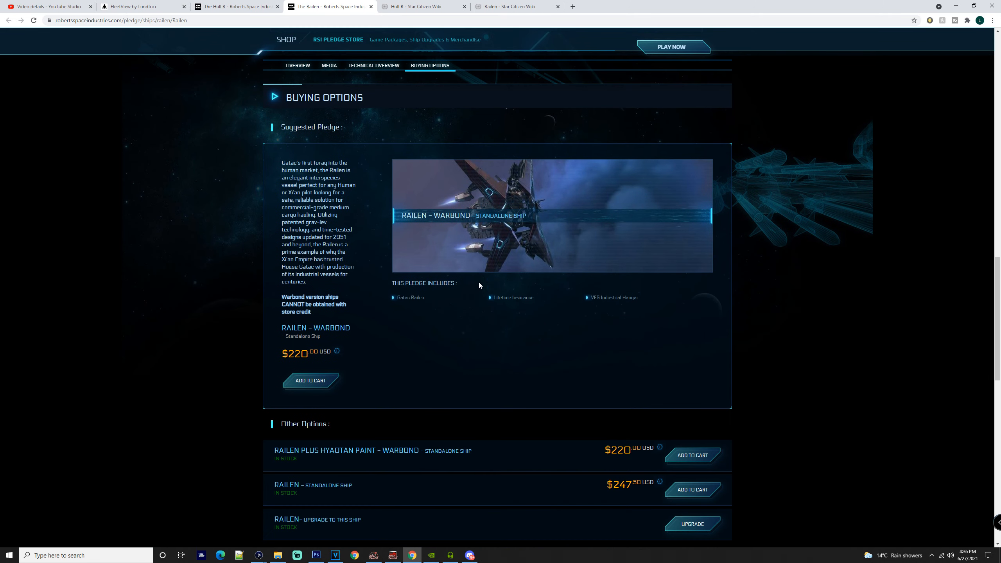
mouse_move(464, 292)
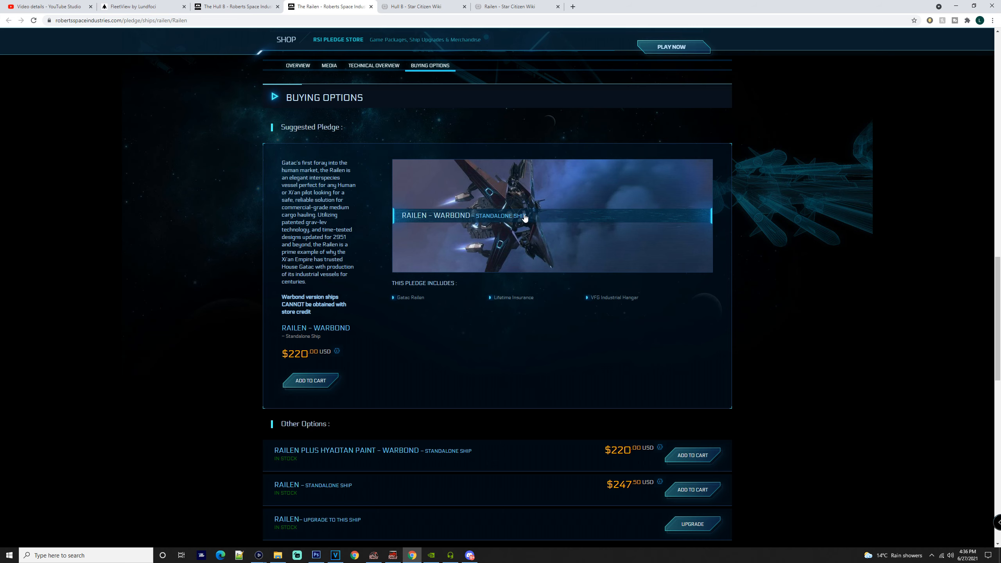
Compare the Railen and Hull B wiki articles, reviewing Hull series variants, gallery and the Hull B's $90 pledge
click(419, 6)
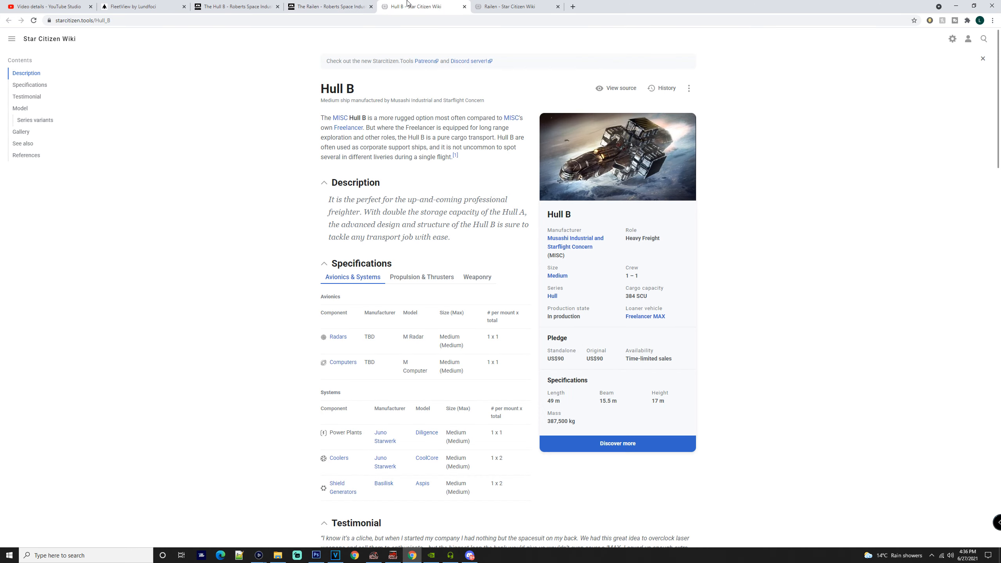
click(515, 6)
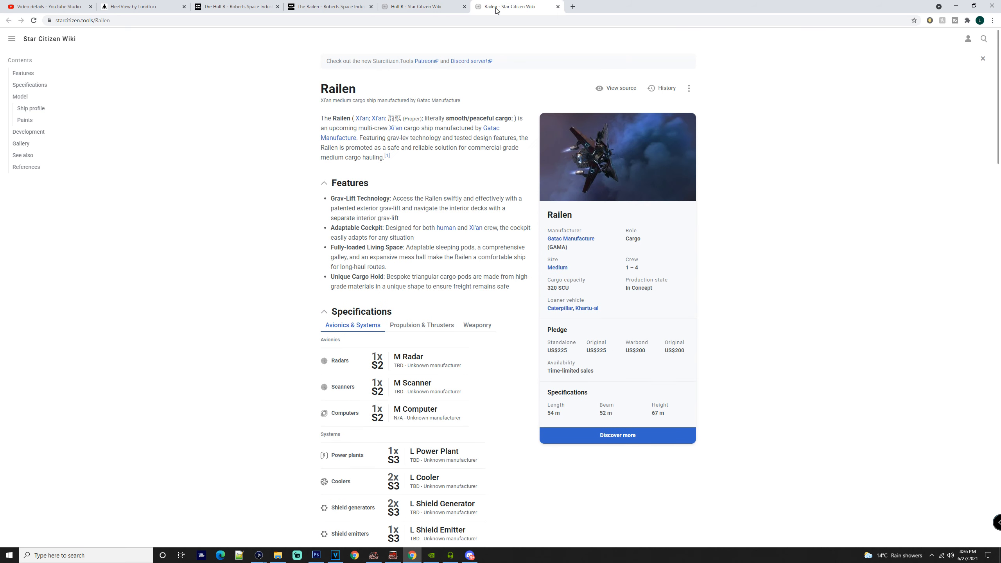
mouse_move(559, 339)
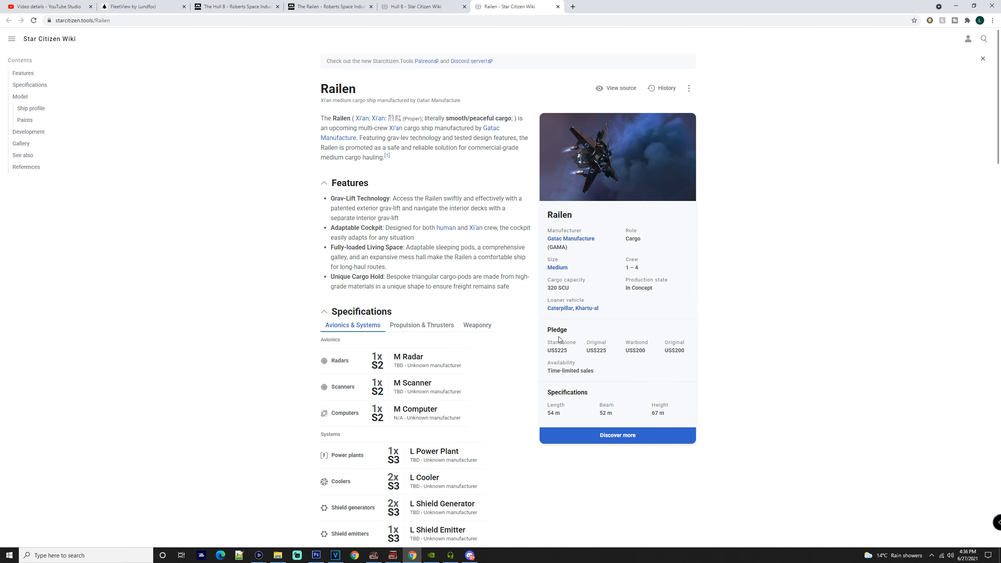
click(417, 6)
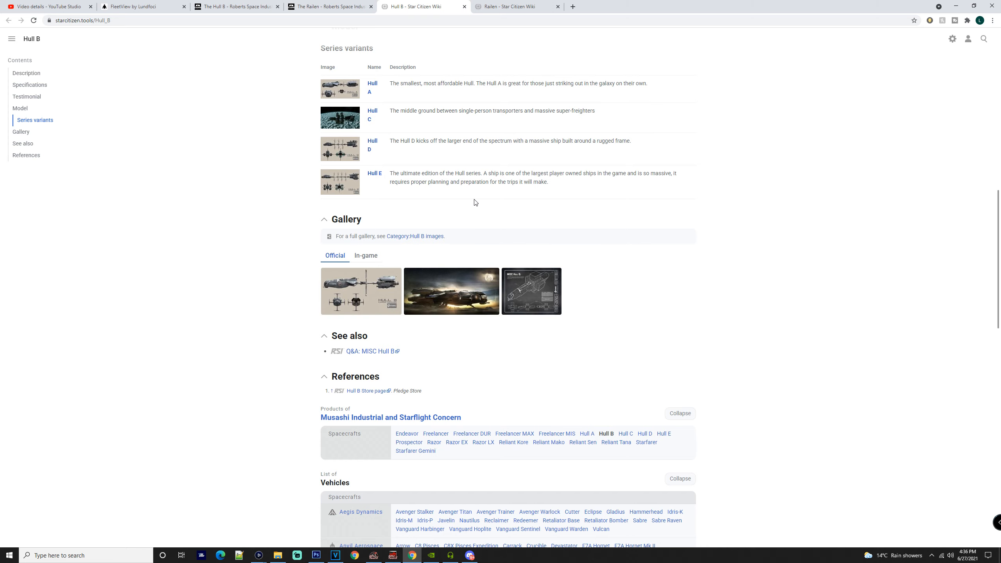
scroll(down, 3)
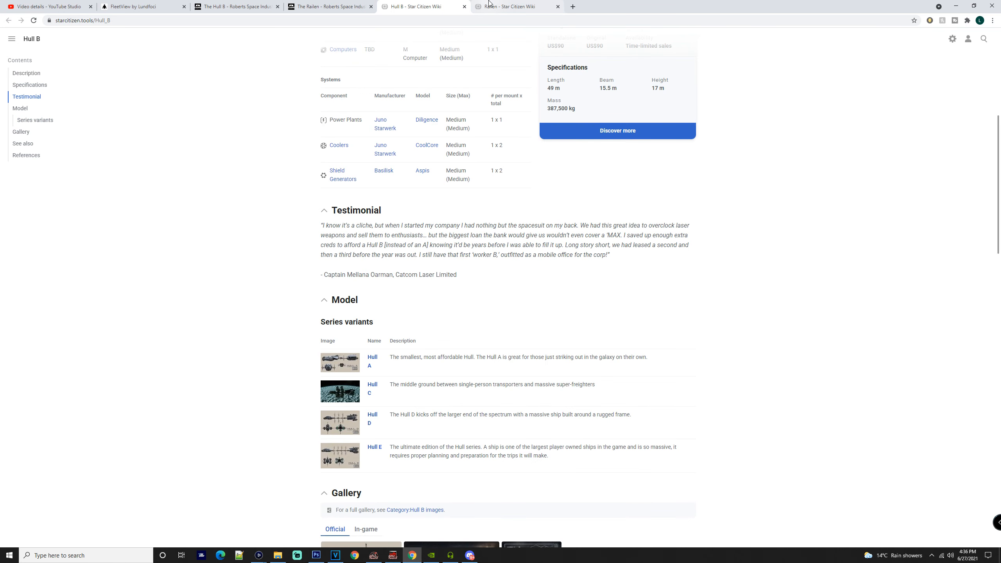
mouse_move(496, 6)
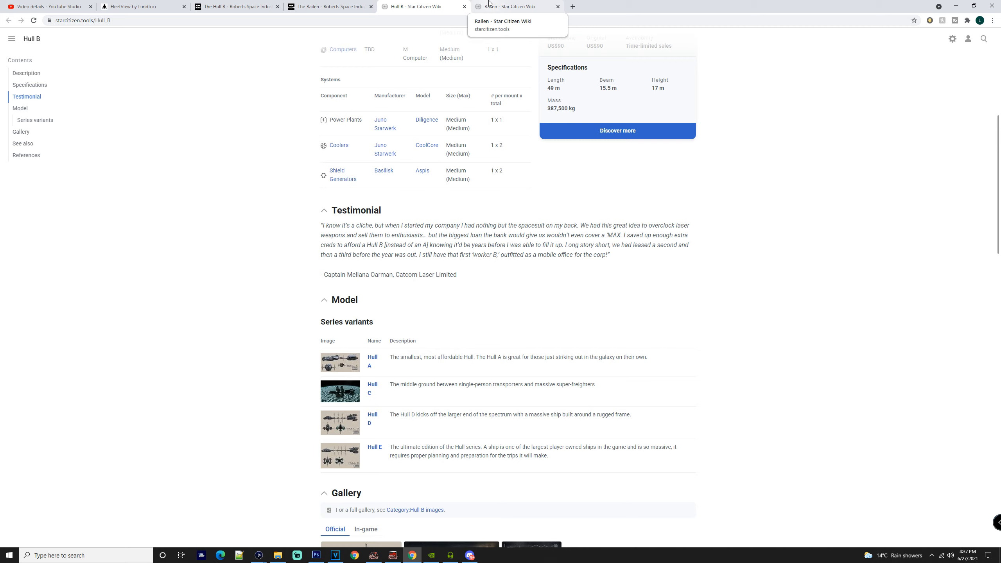
scroll(up, 3)
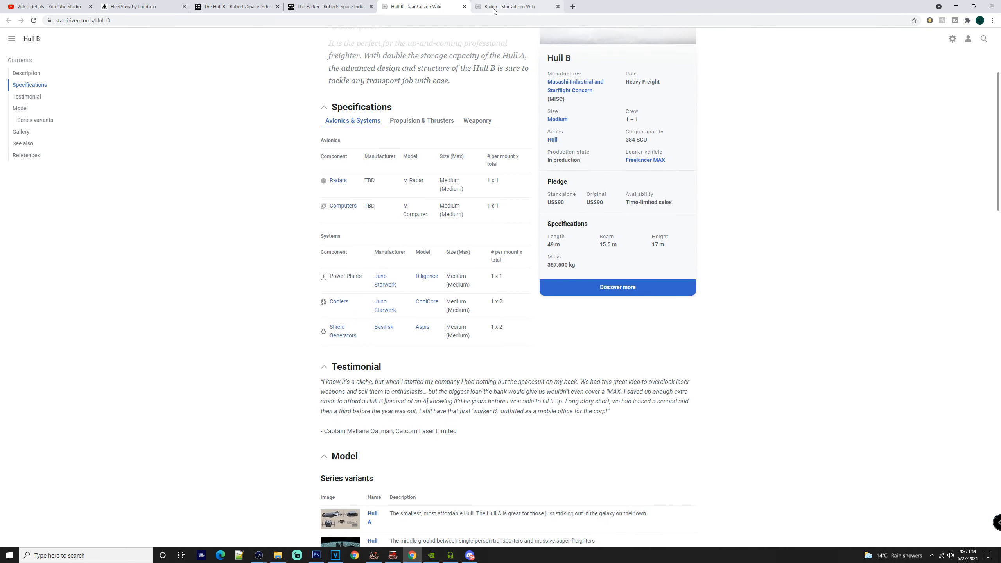
Compare the Hull B and Railen store technical overviews by alternating between their pages
click(236, 6)
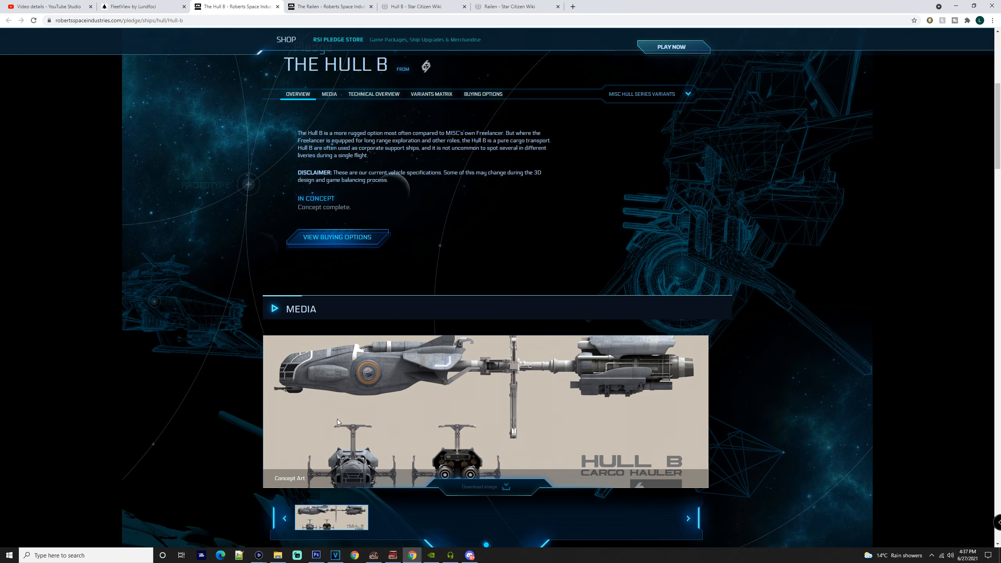
scroll(down, 3)
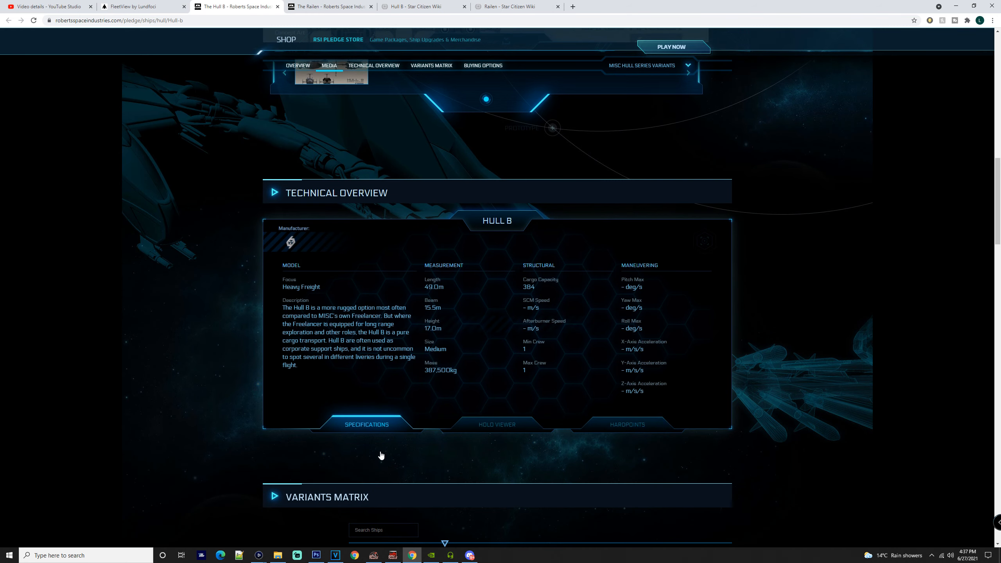
click(330, 6)
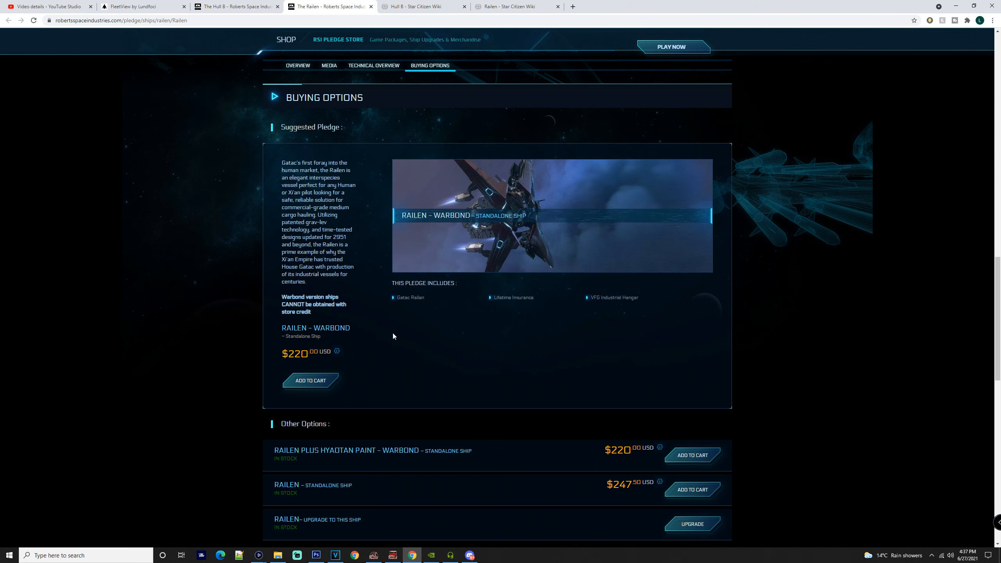
click(374, 66)
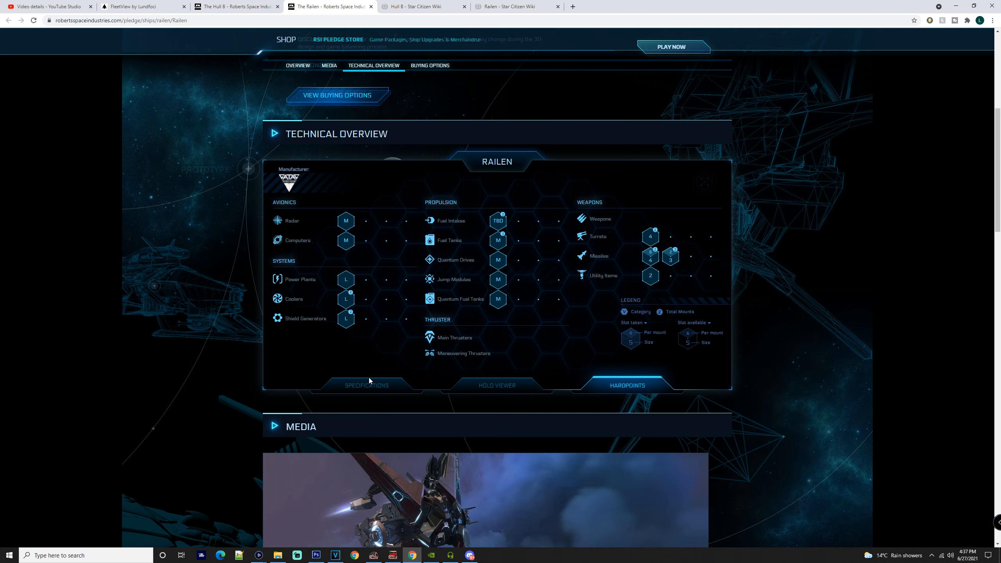
click(235, 7)
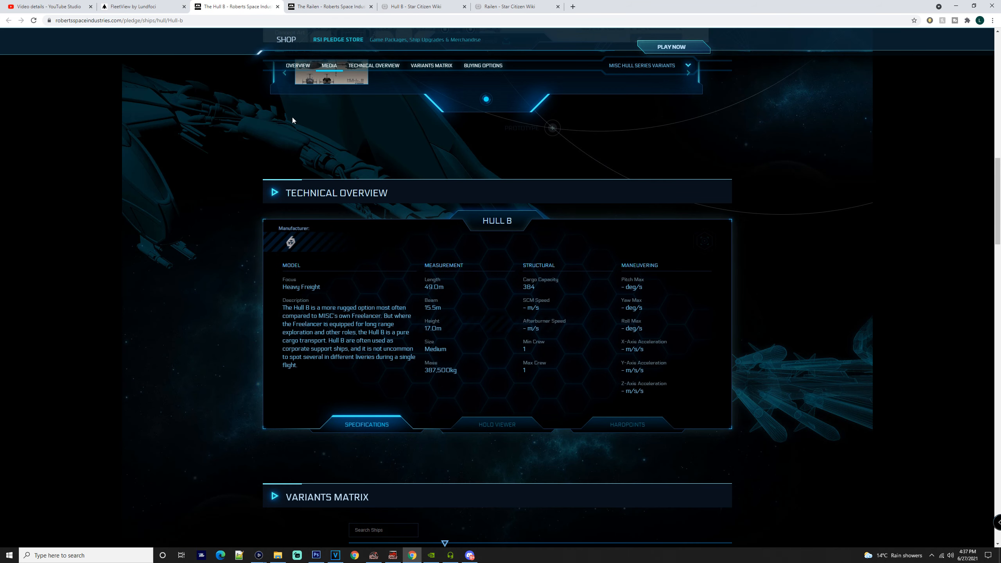
mouse_move(399, 315)
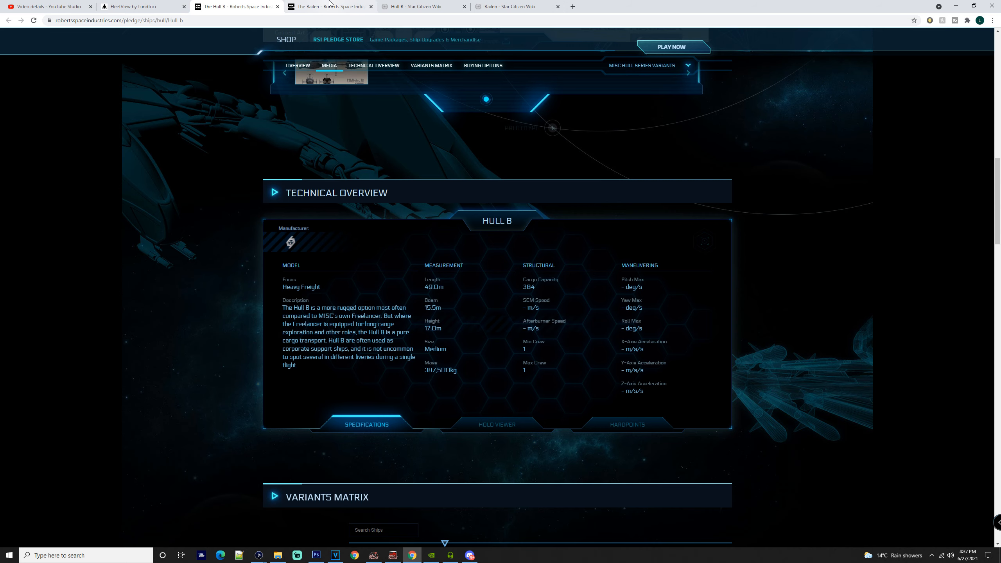
click(330, 7)
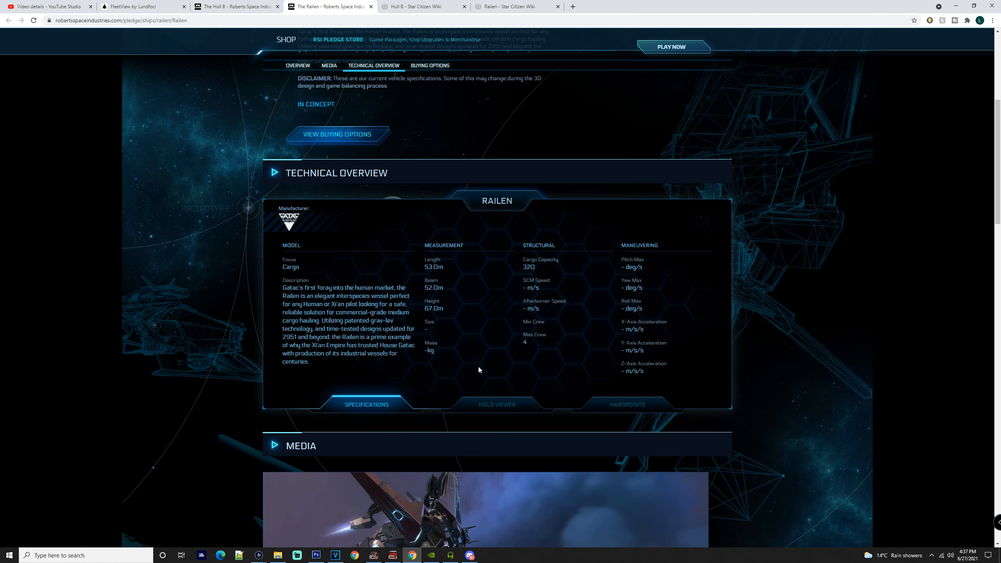
Continue alternating between the two store pages, ending on the Hull B concept-art media
click(236, 6)
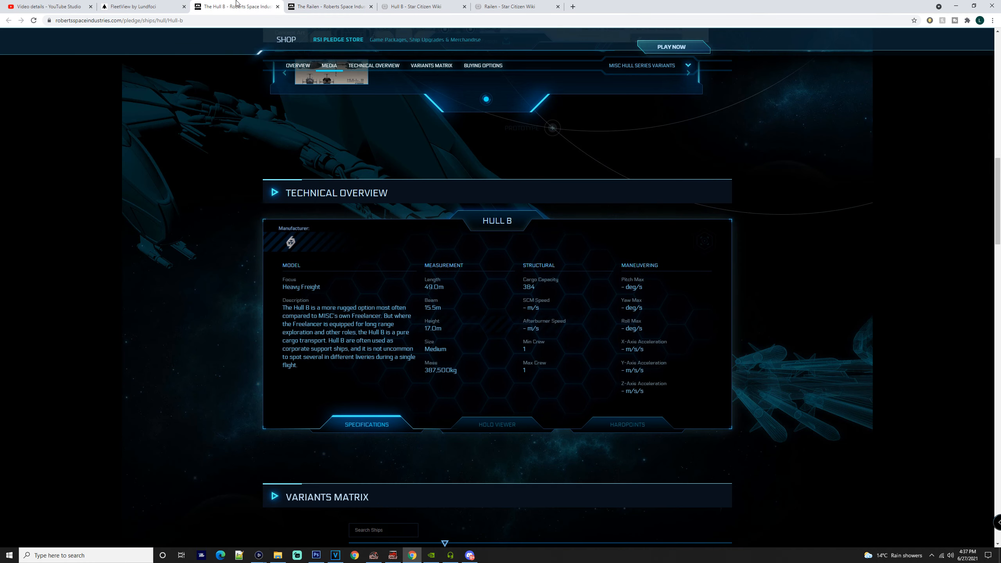
click(328, 7)
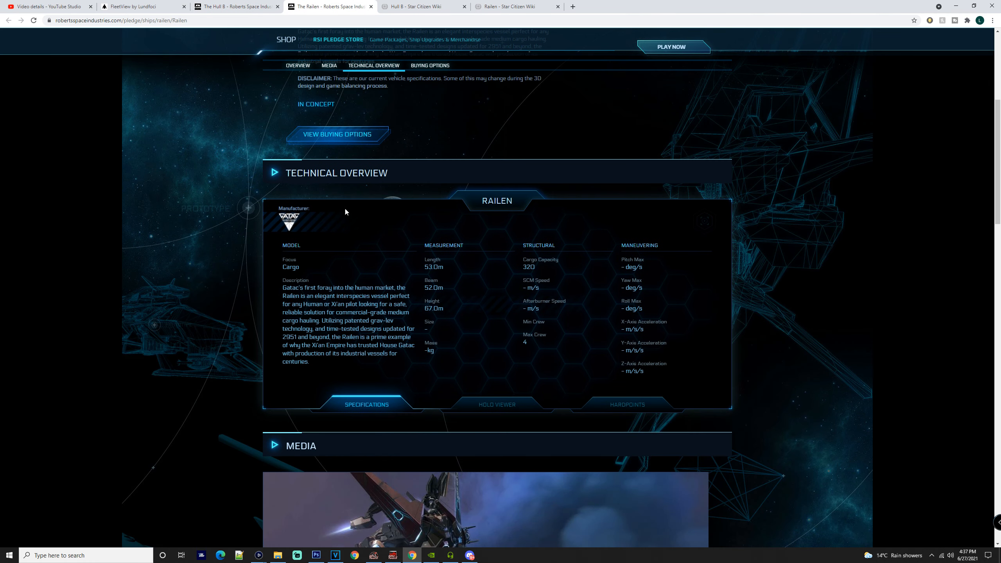
scroll(down, 3)
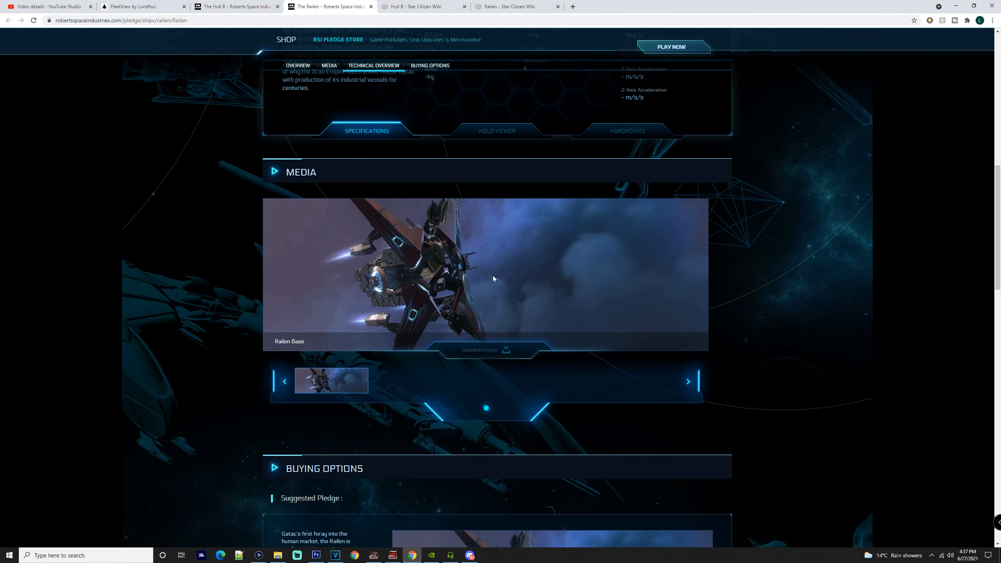
mouse_move(406, 302)
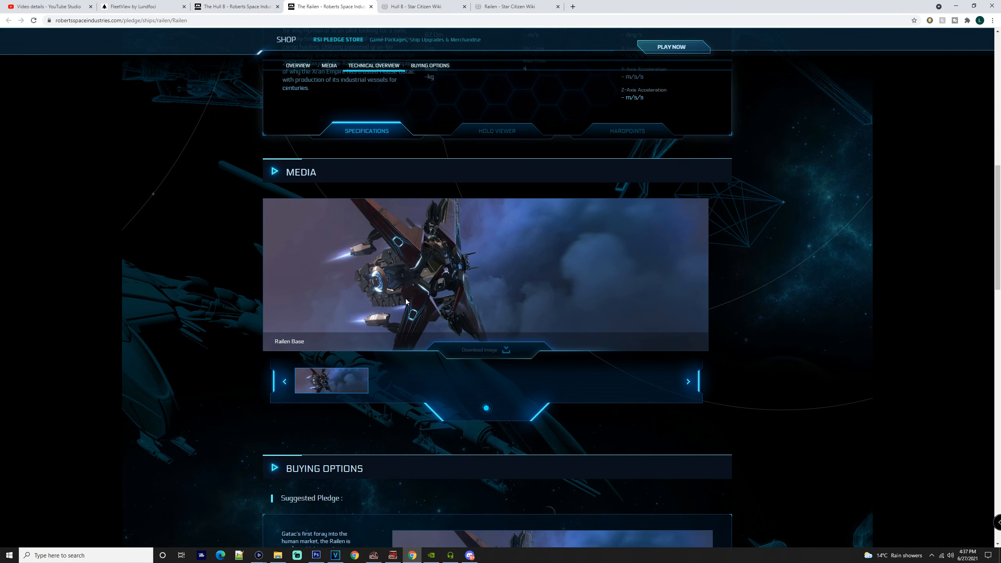
mouse_move(362, 263)
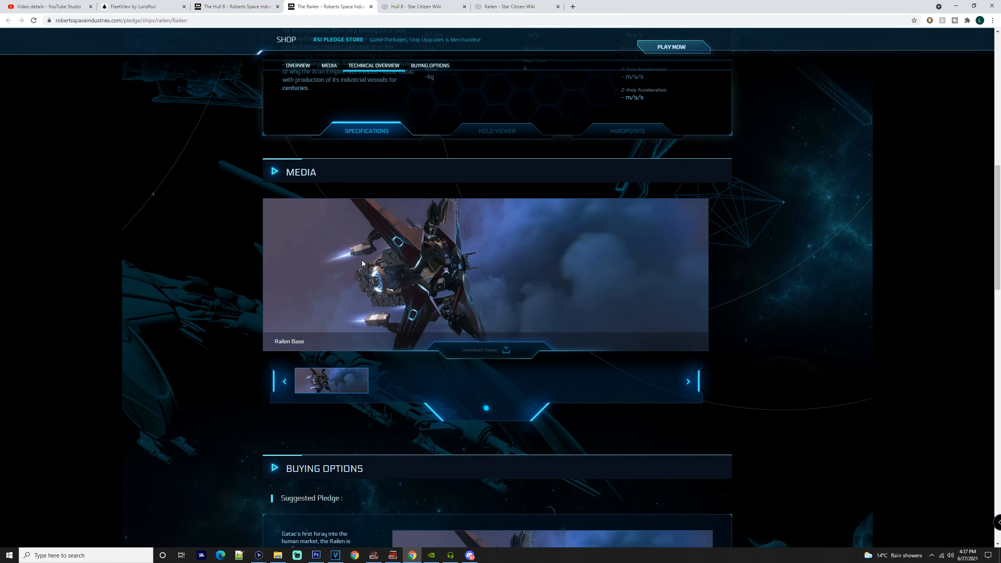
click(235, 7)
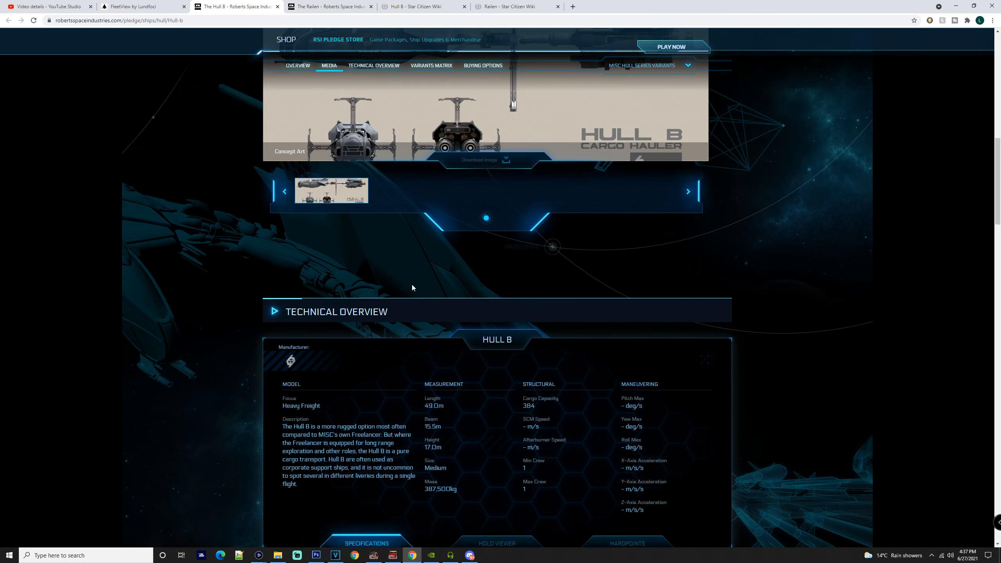
scroll(up, 3)
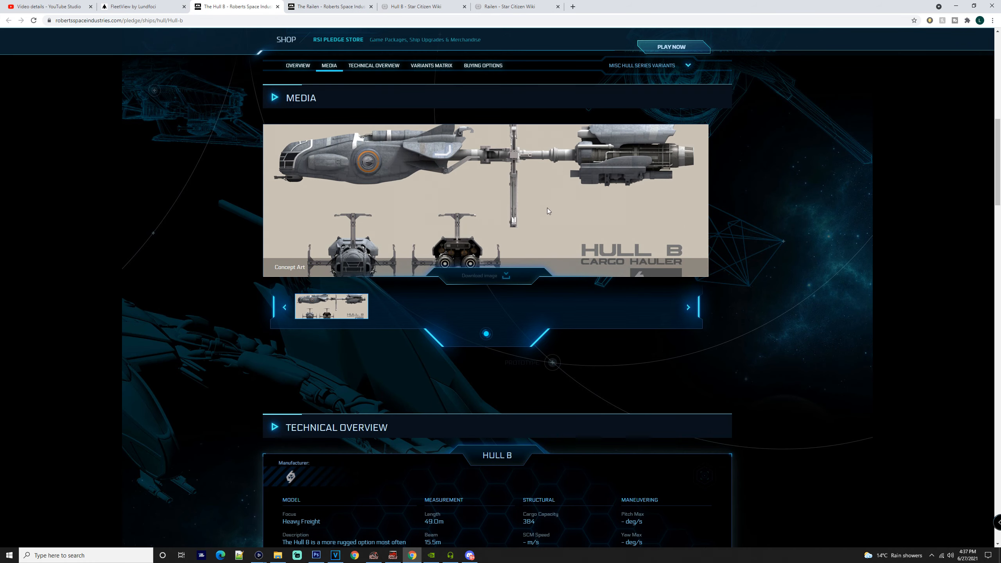
mouse_move(575, 188)
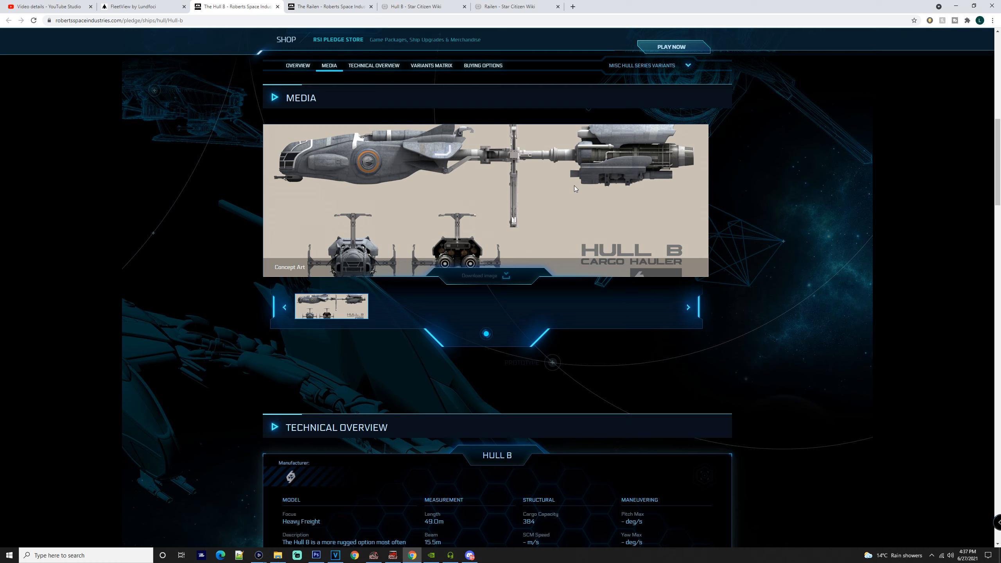
Show the Hull B Variants Matrix comparing Hull A, B and D descriptions and specifications
click(431, 66)
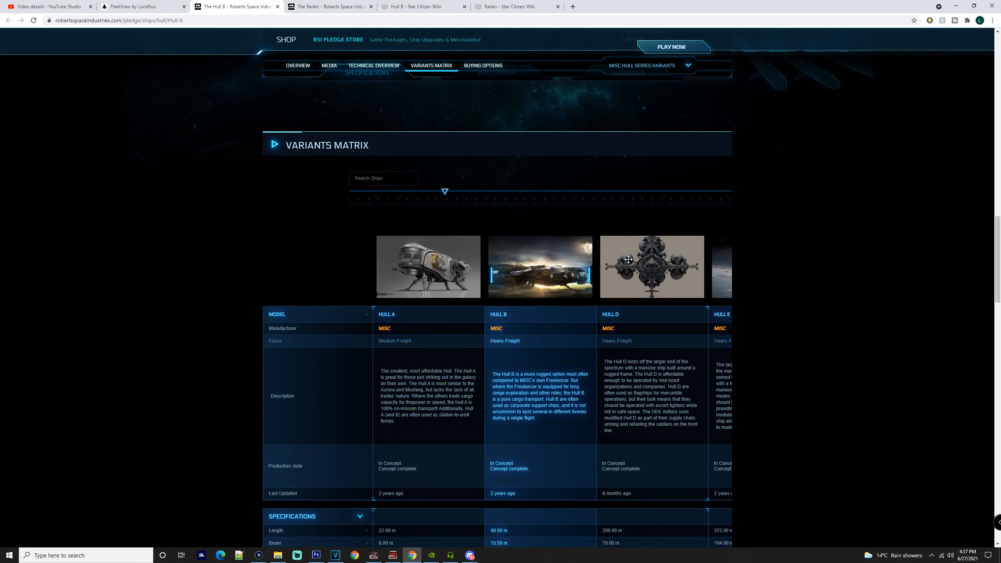
mouse_move(526, 284)
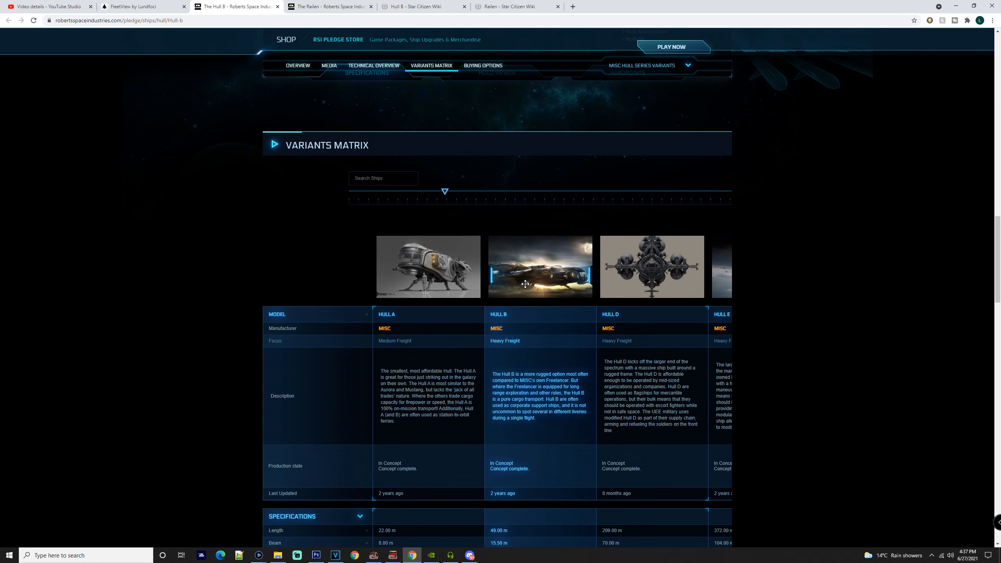
mouse_move(571, 297)
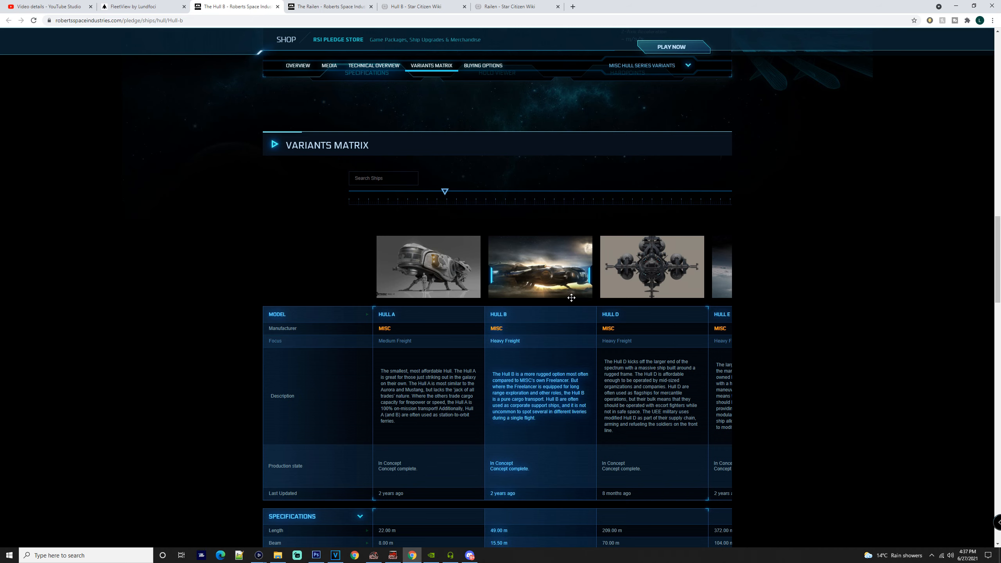
mouse_move(525, 279)
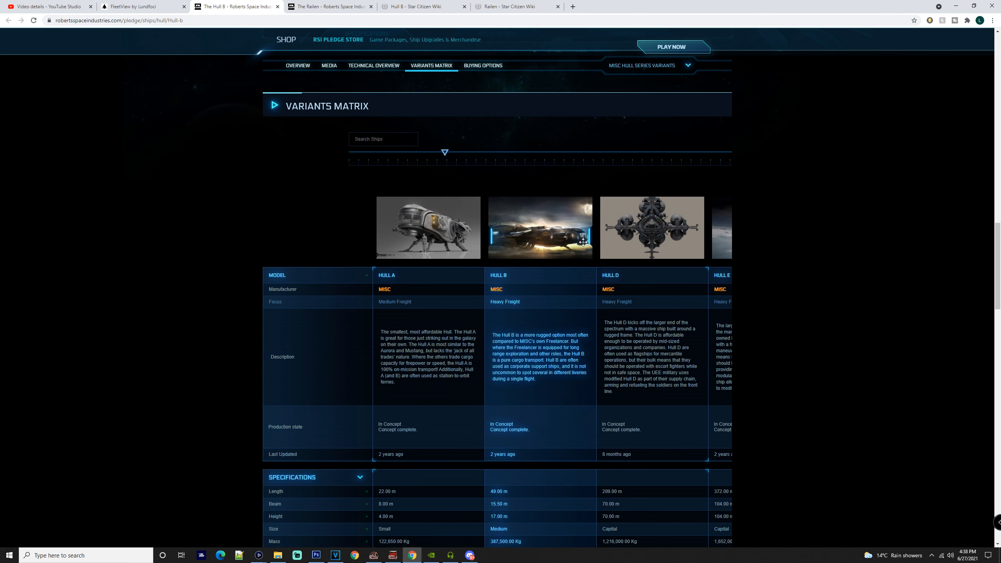
scroll(down, 3)
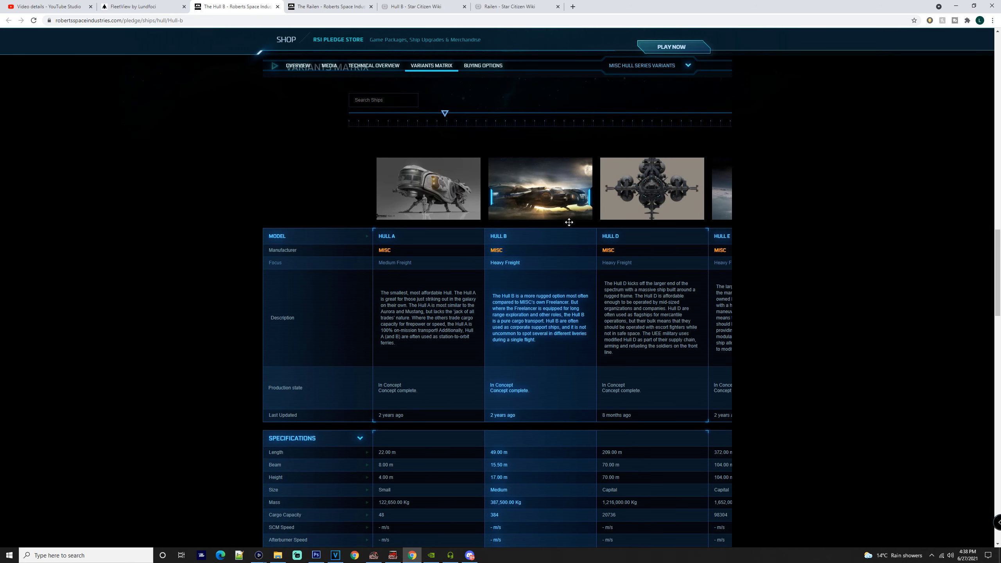
mouse_move(610, 173)
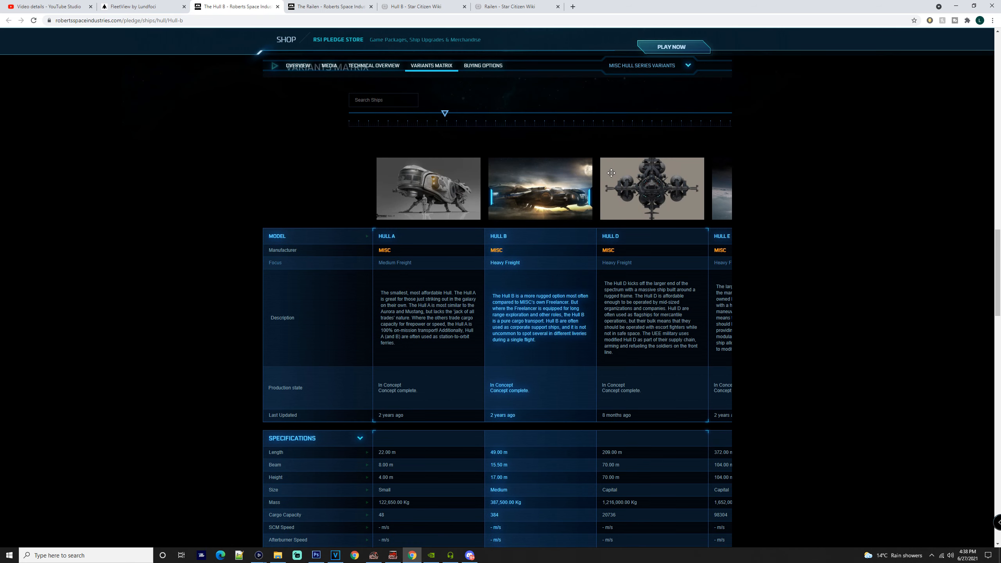
Return to the Hull B media gallery and its Technical Overview specs, including 384 cargo capacity
click(329, 65)
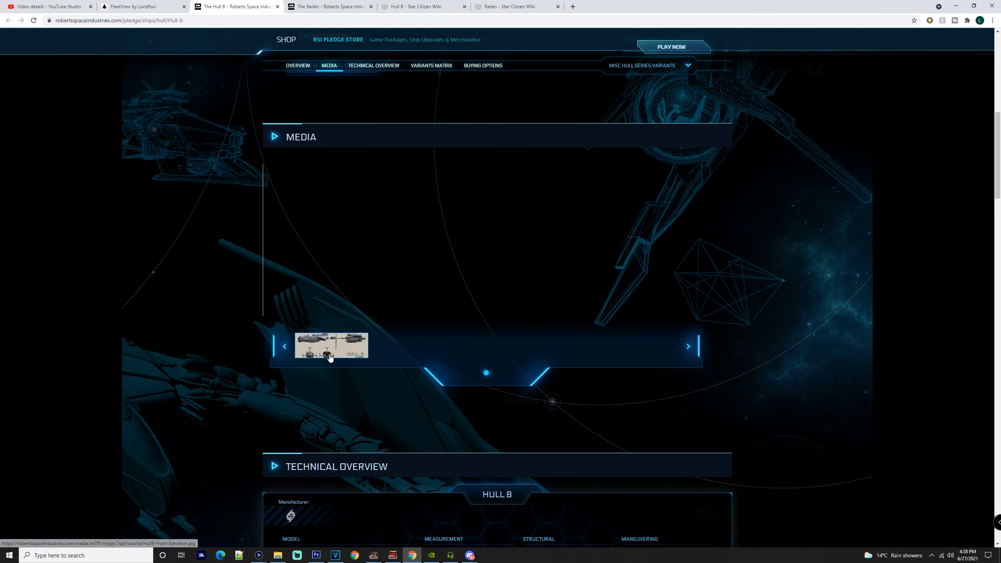
mouse_move(319, 344)
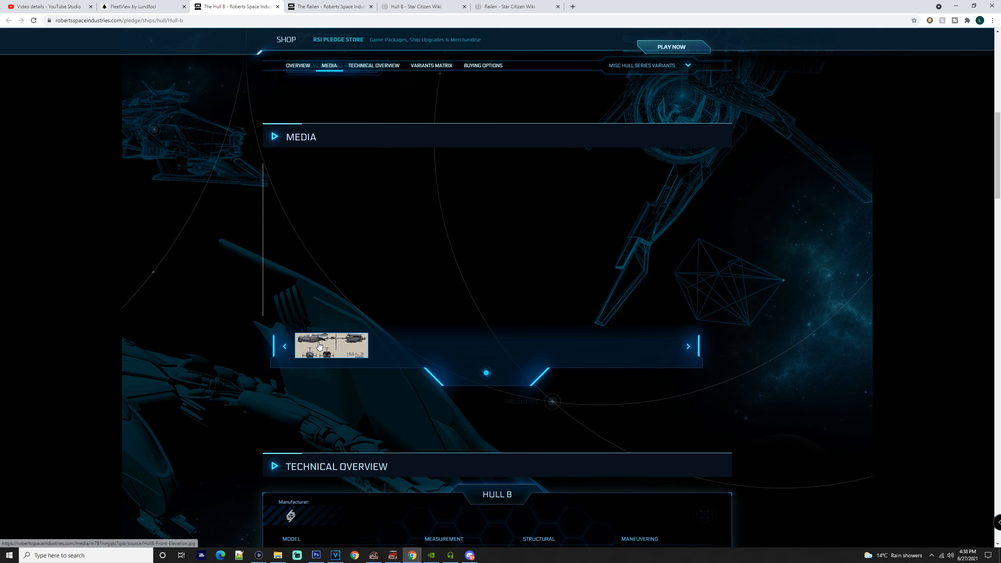
scroll(down, 3)
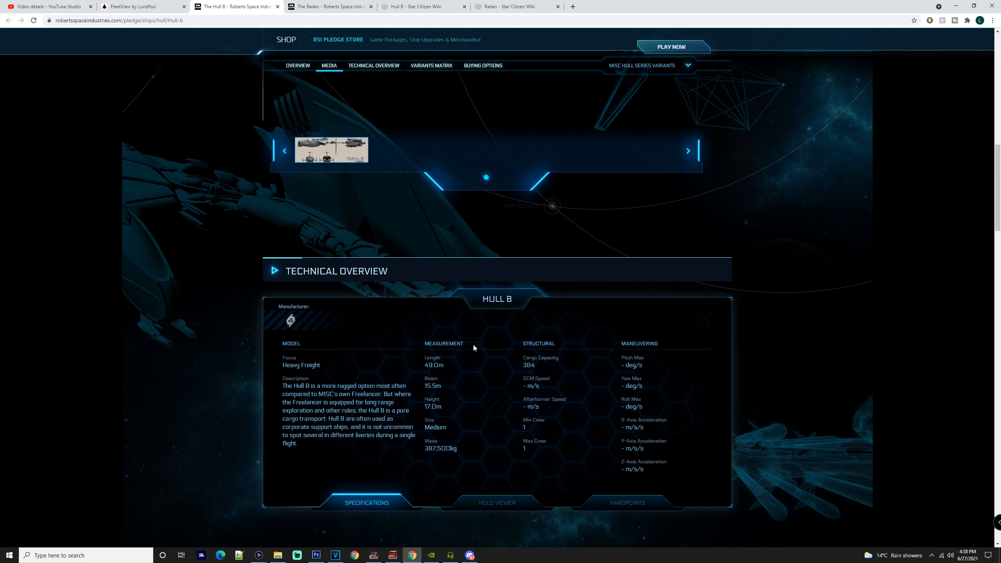
mouse_move(450, 433)
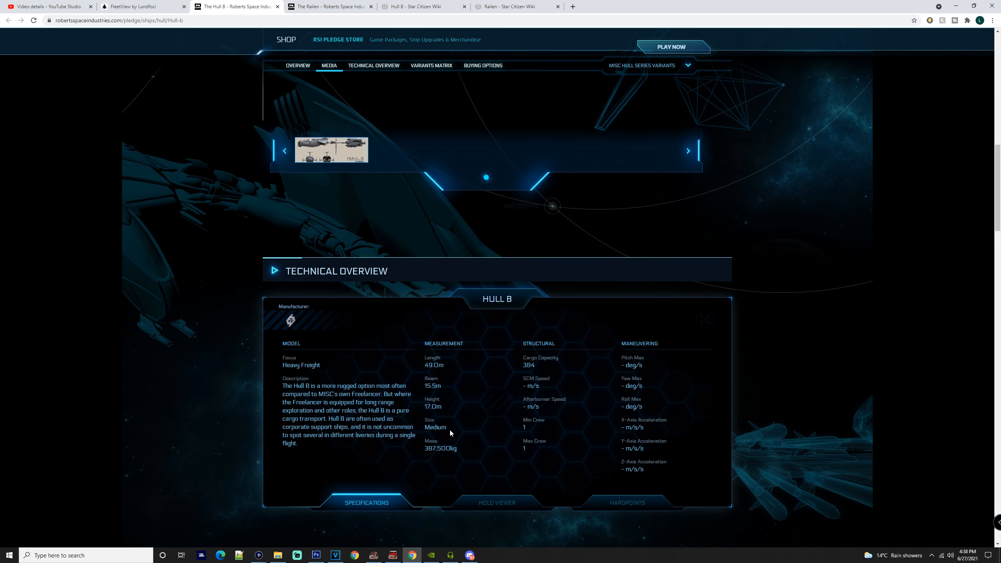
mouse_move(447, 413)
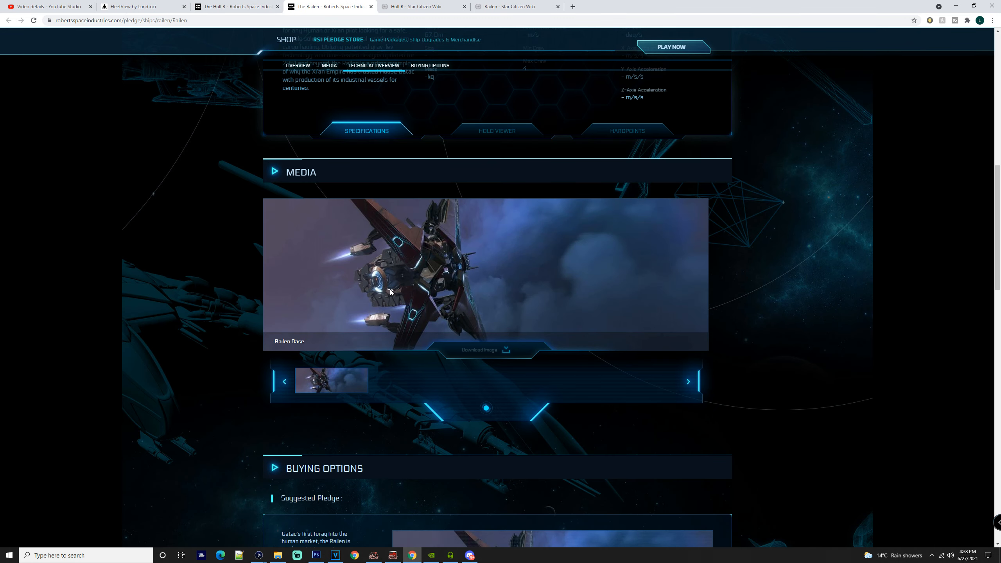
mouse_move(364, 290)
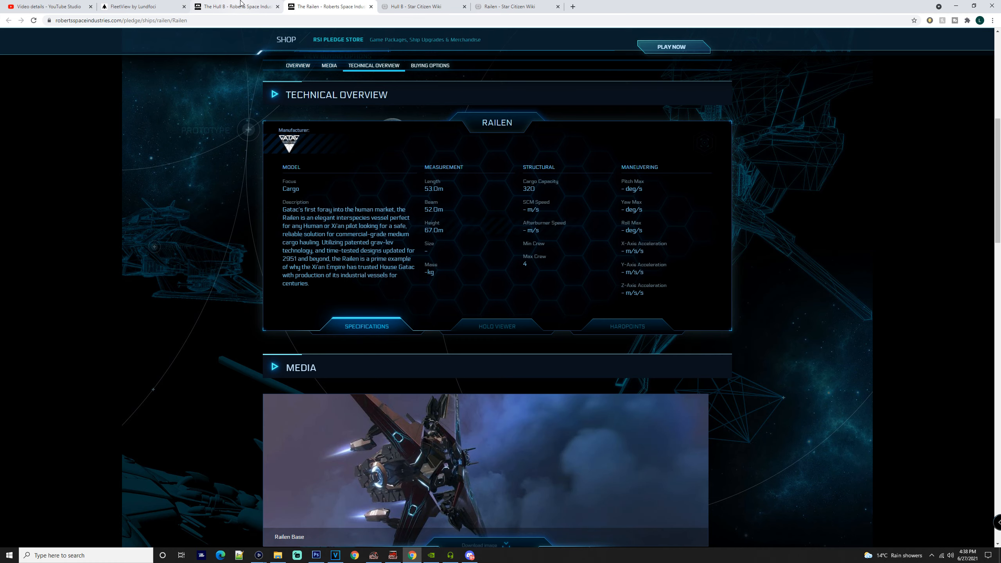
Check the Hull B store overview, then return to the Railen page's specs and Railen Base media gallery
click(231, 6)
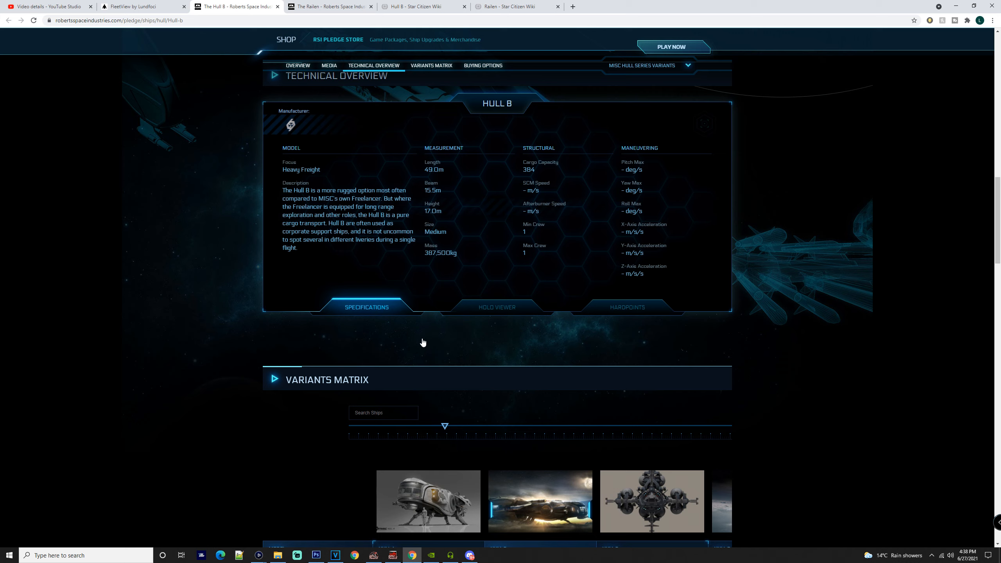
click(328, 65)
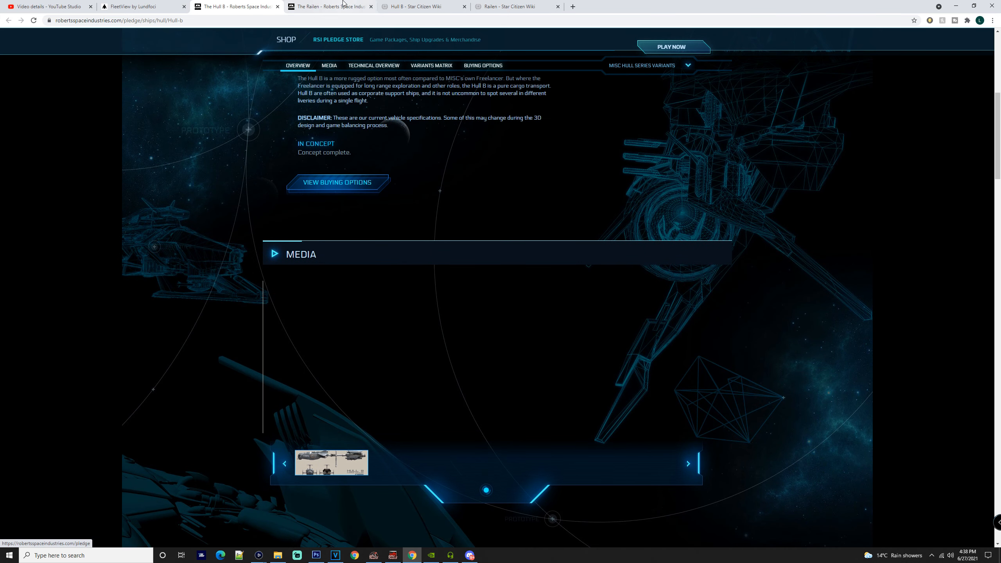
click(330, 6)
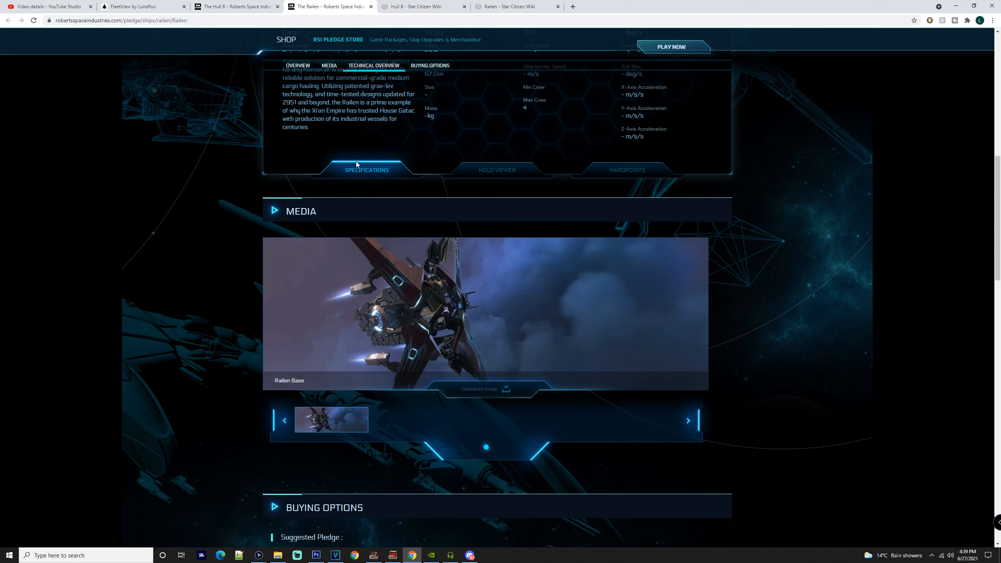
Review the Railen $220 and $247.50 pledge prices, then show its Technical Overview with 320 cargo and four crew
scroll(up, 3)
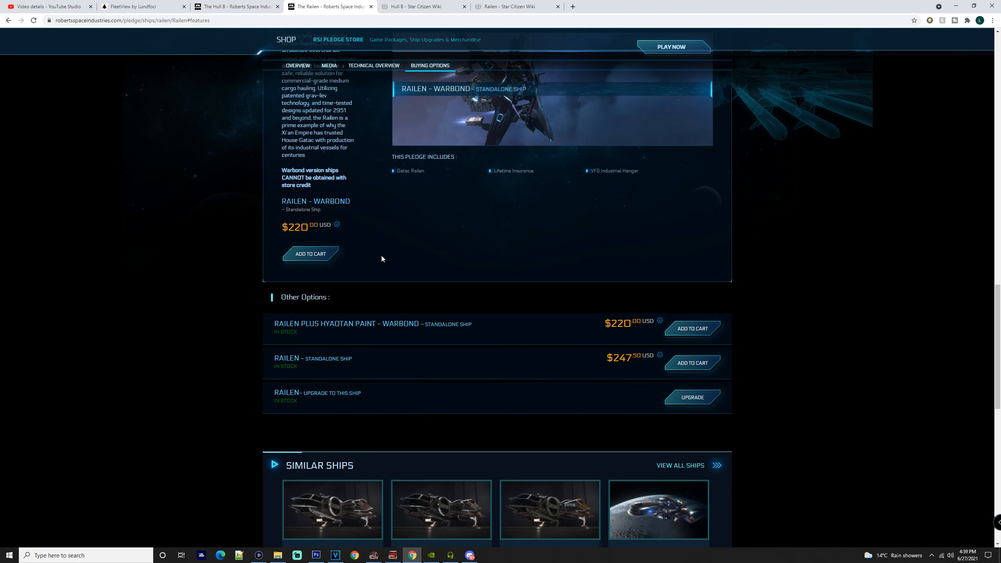
click(329, 66)
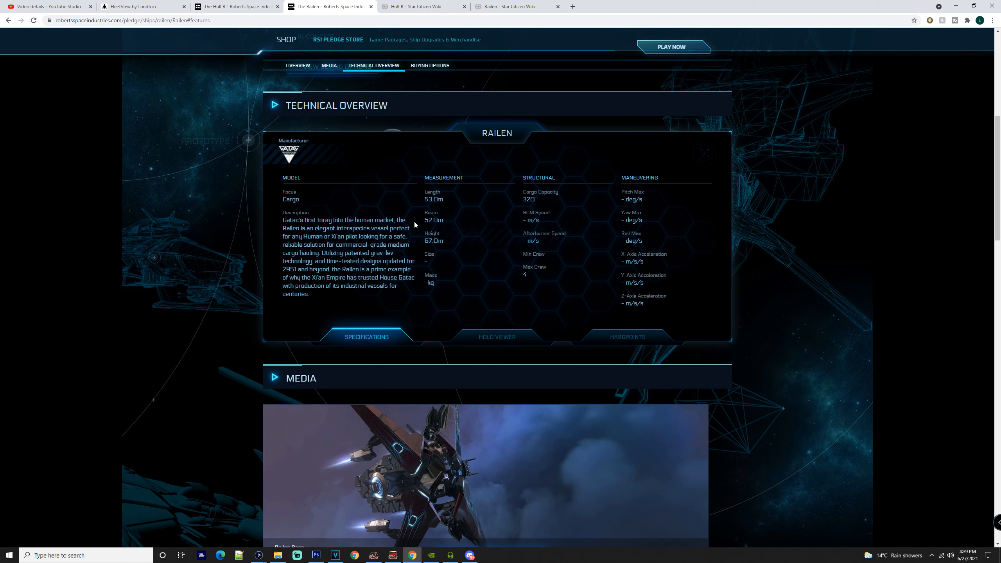
mouse_move(306, 152)
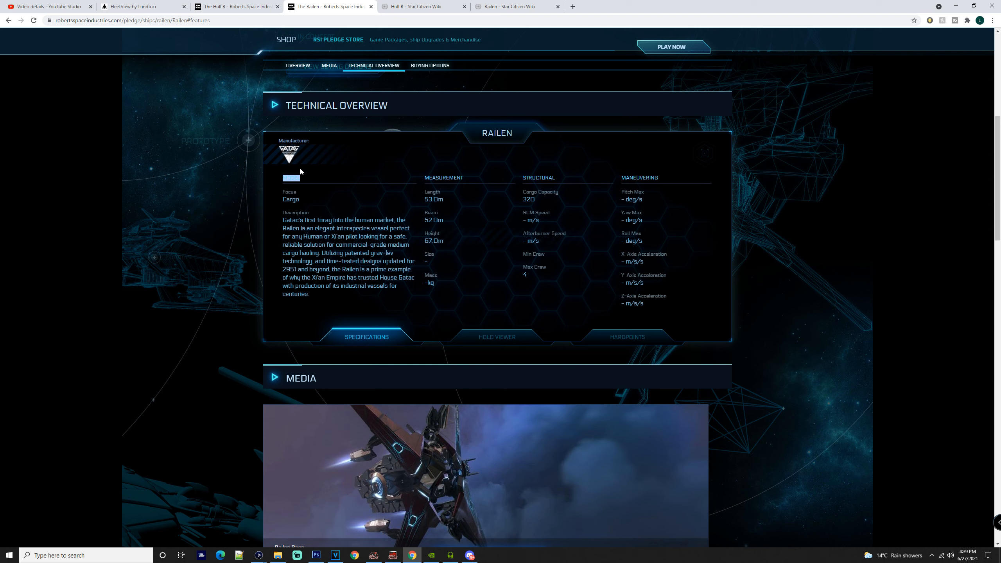
Bring up the Hull B store page's overview description with concept status
click(224, 6)
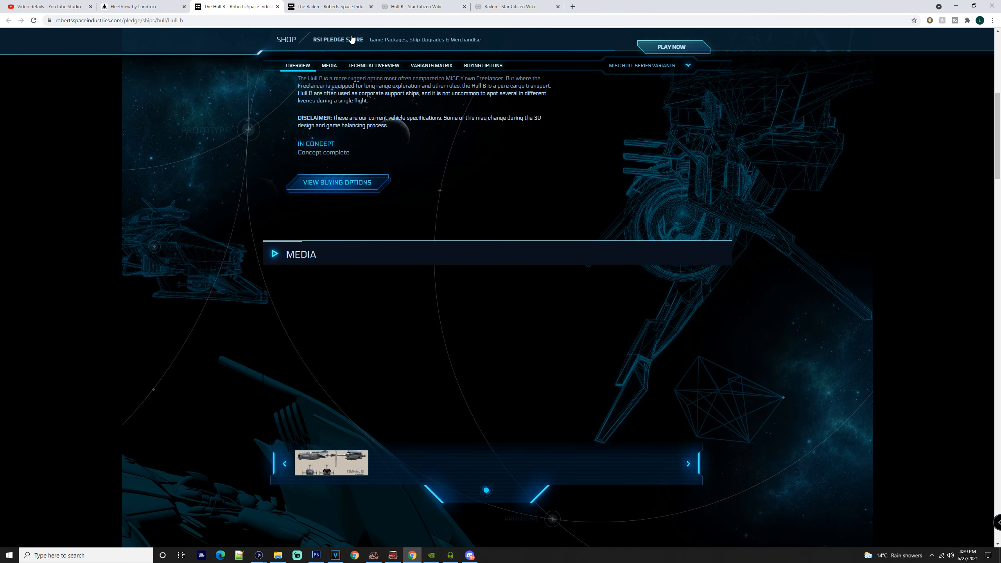